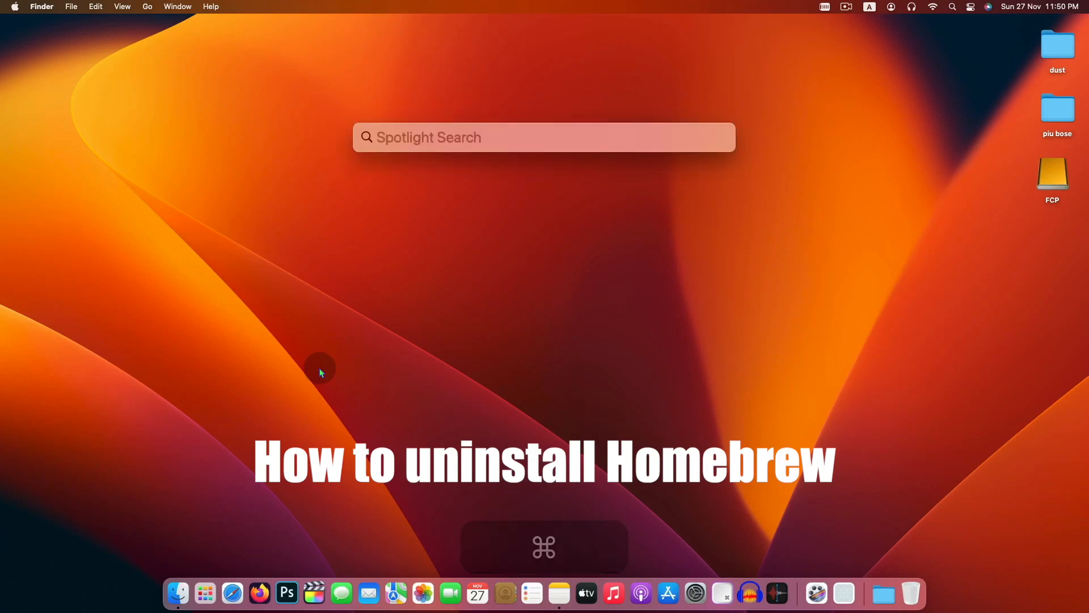
Launch Terminal from Spotlight to get a fresh zsh prompt.
type("et")
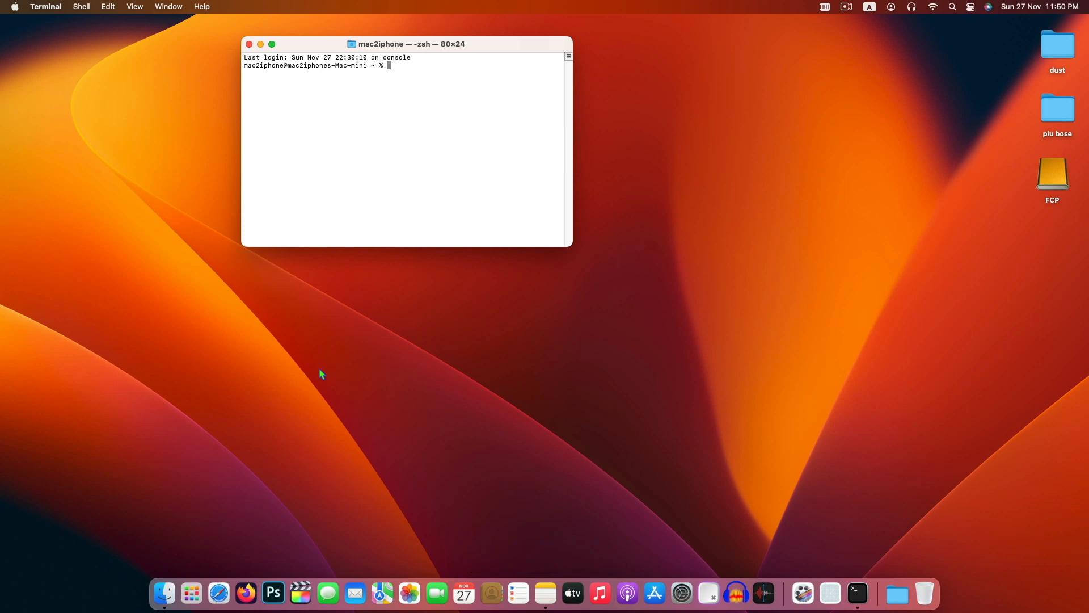
Enlarge the Terminal text two steps and run brew to confirm Homebrew is installed.
key("cmd+=")
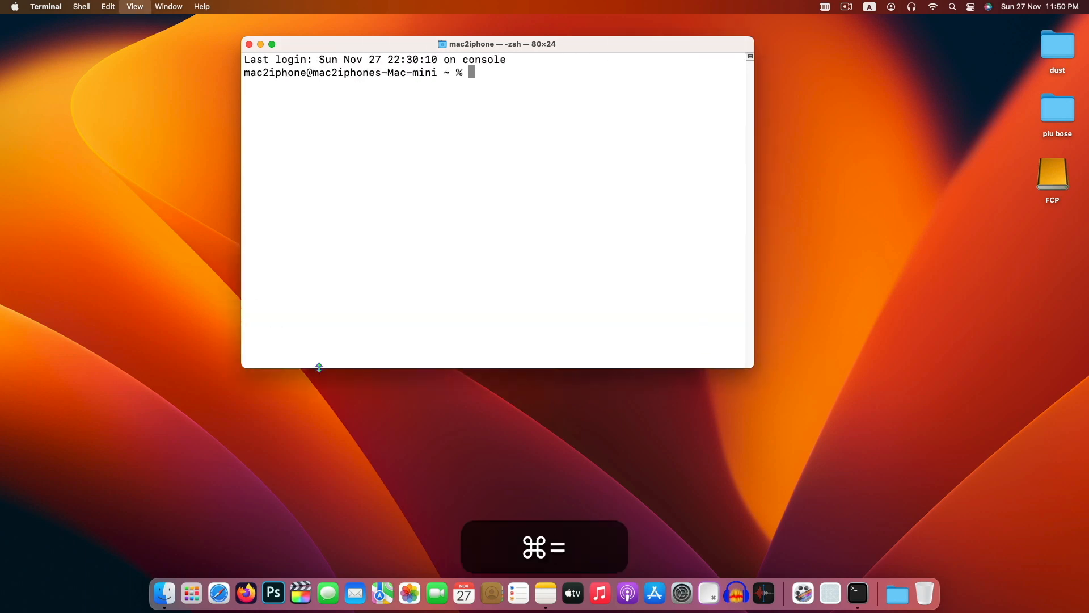
key("cmd+=")
type("brew")
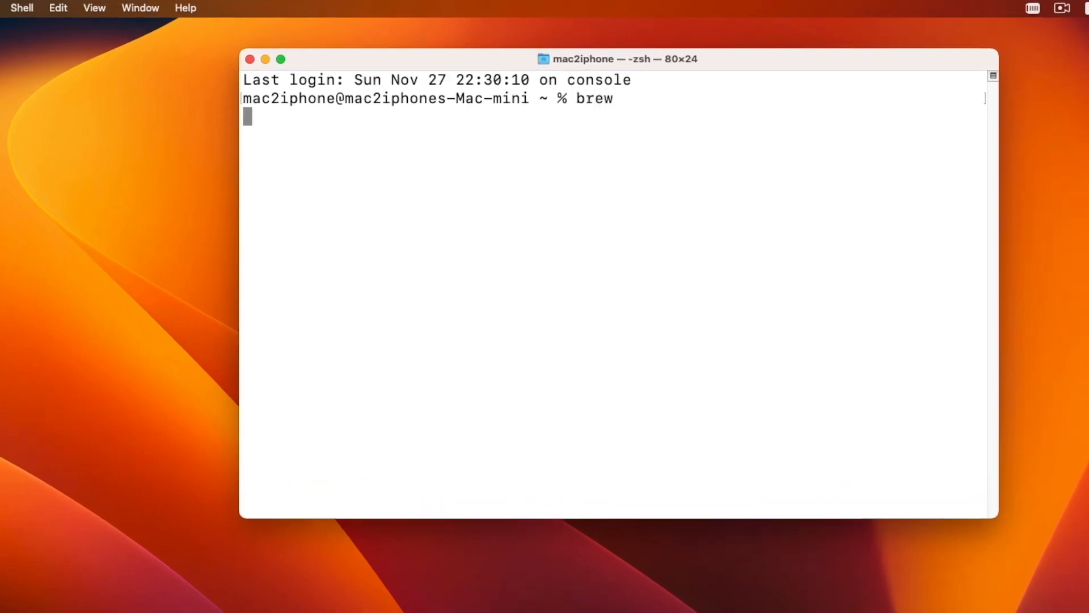
key("Return")
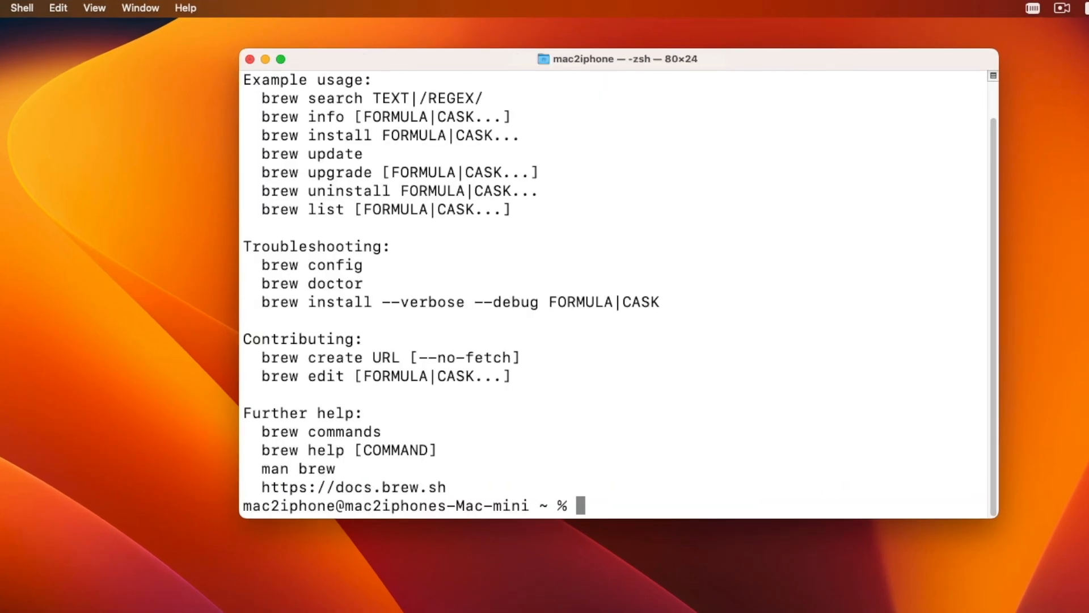
mouse_move(390, 422)
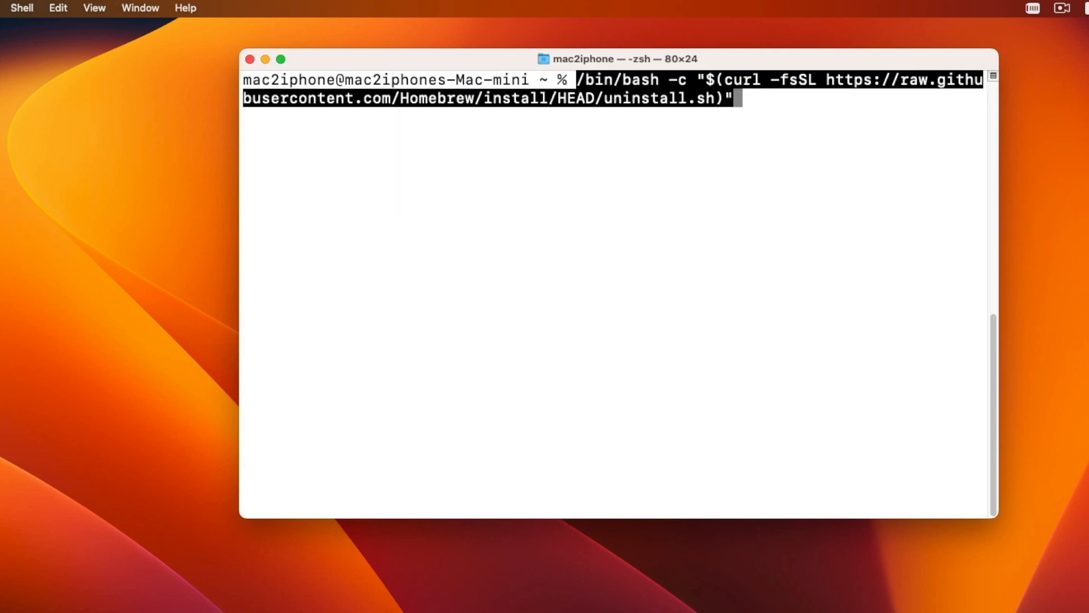
Run the Homebrew uninstall.sh script and answer y to confirm removing /opt/homebrew files.
key("Return")
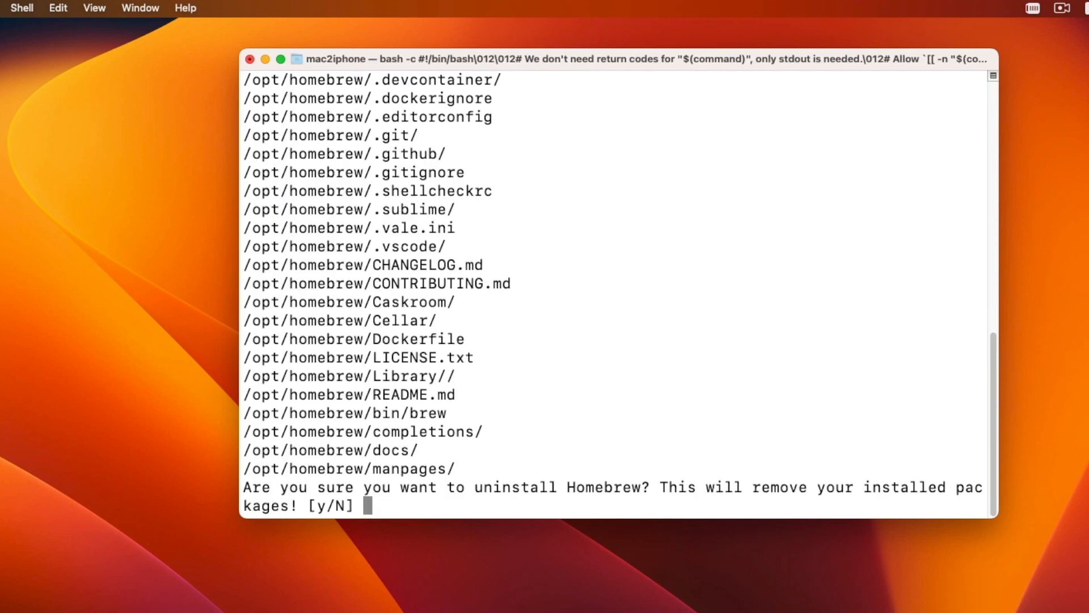
type("y")
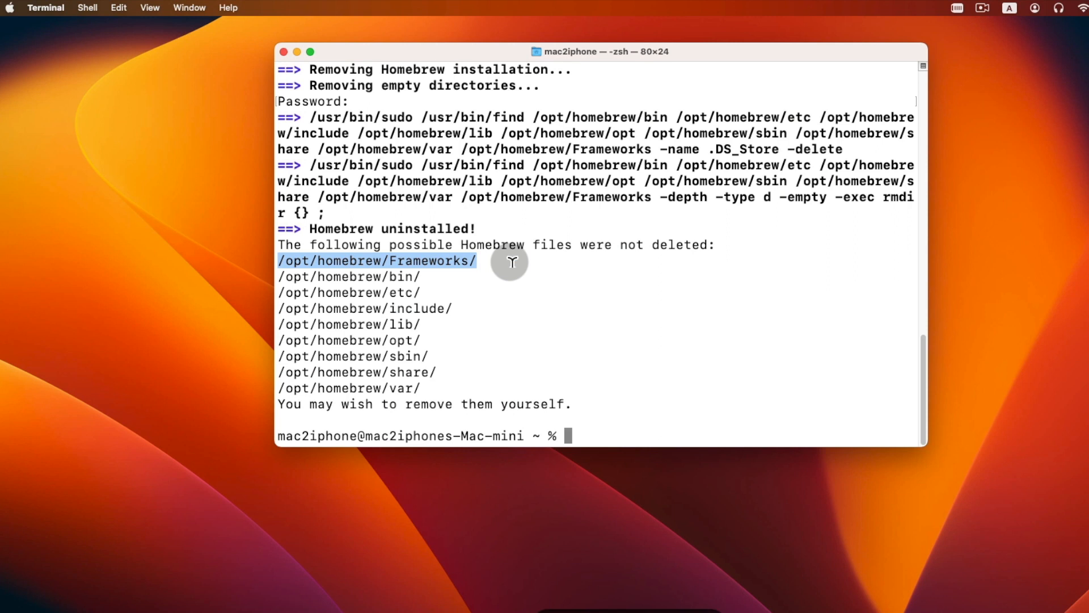
Go to Folder in Finder with the path trimmed to /opt/homebrew.
left_click(164, 8)
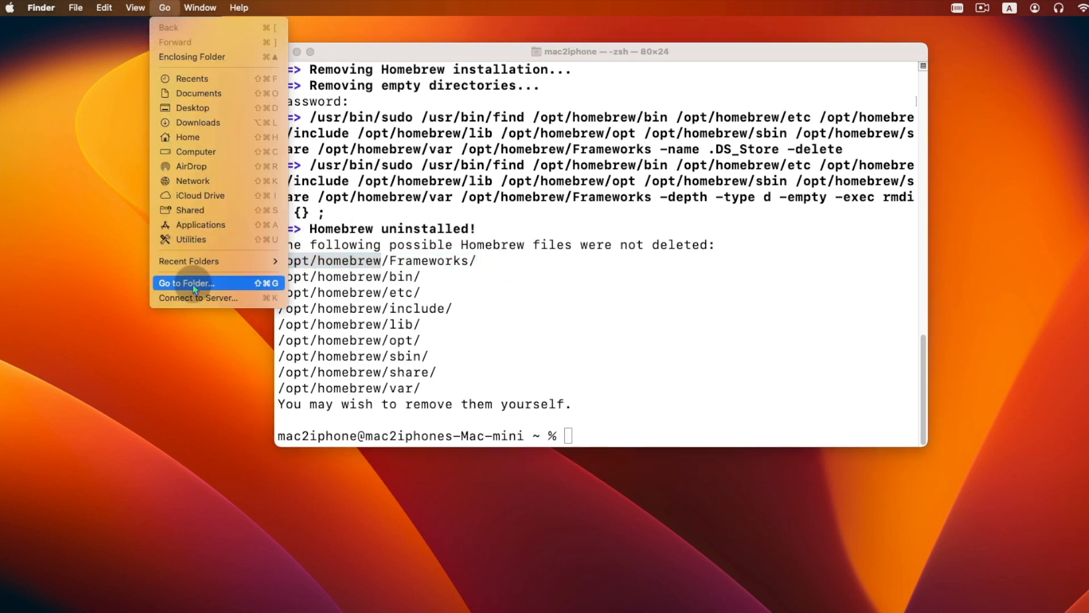
left_click(186, 283)
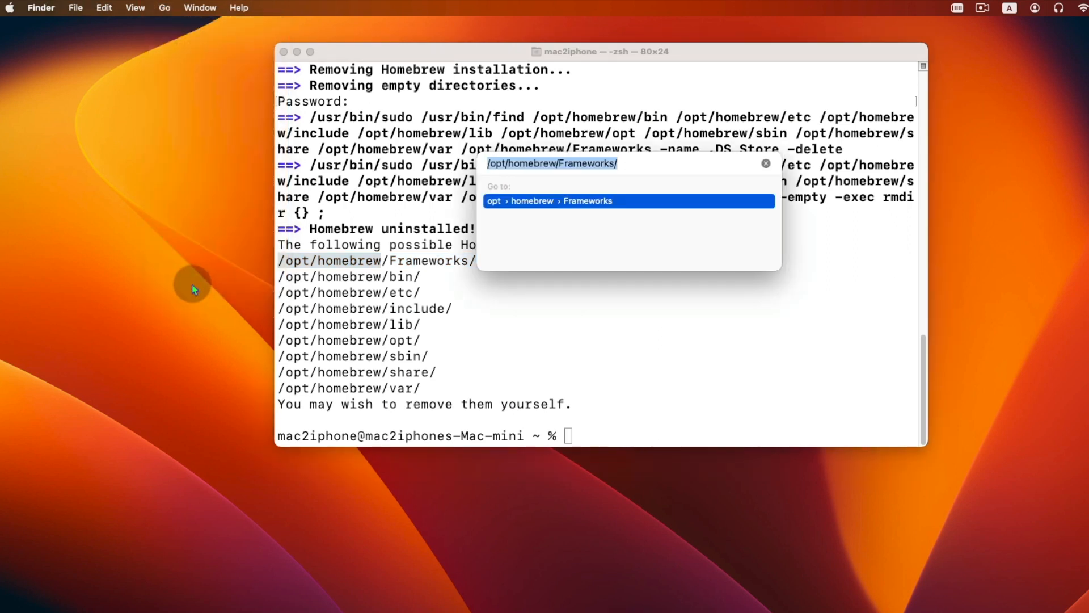
key("Backspace")
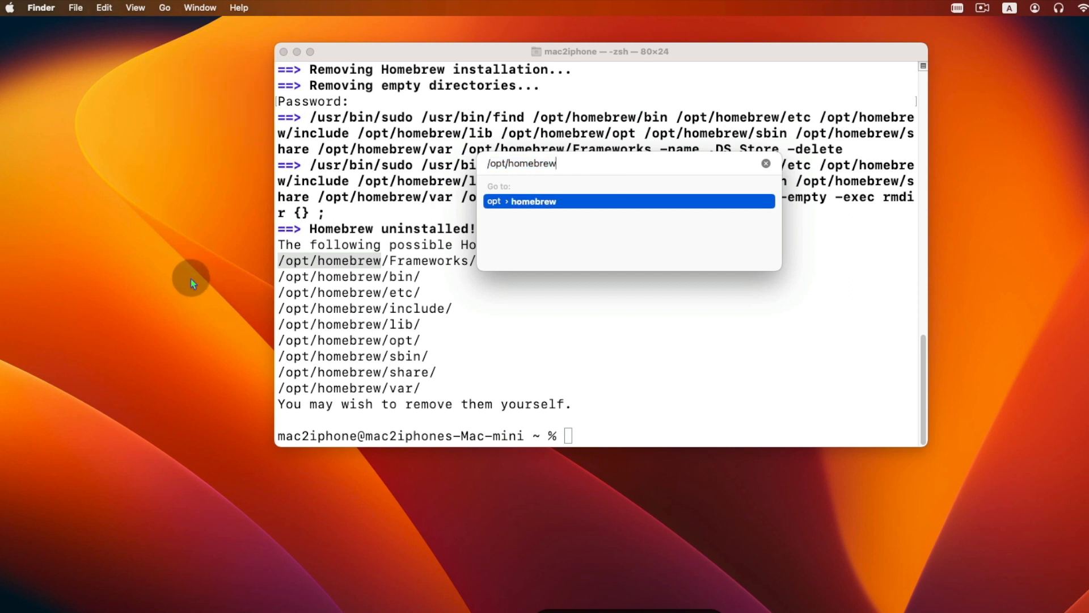
mouse_move(537, 204)
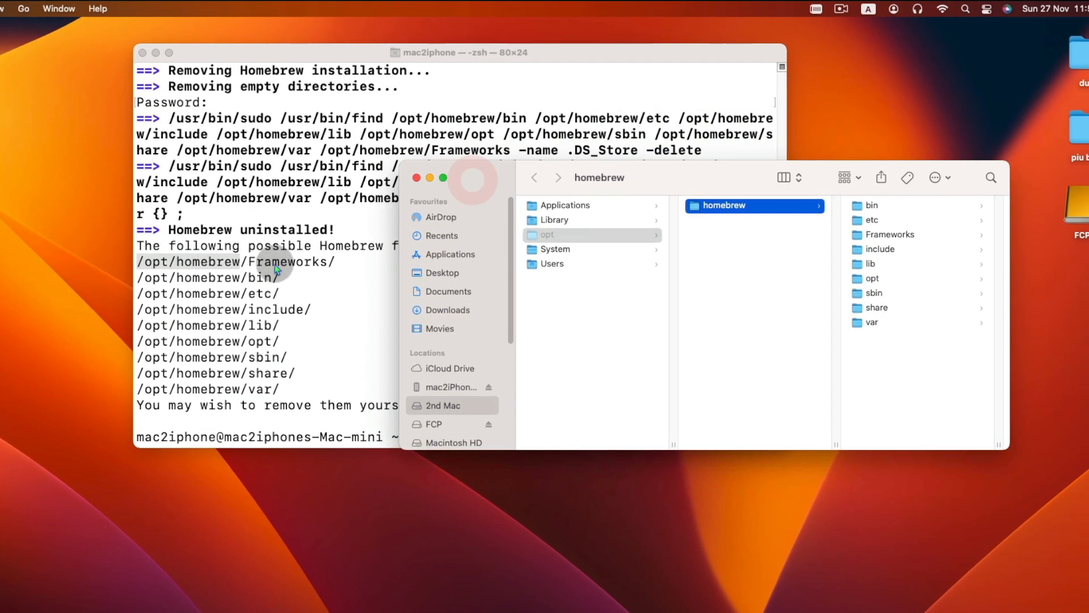
mouse_move(886, 410)
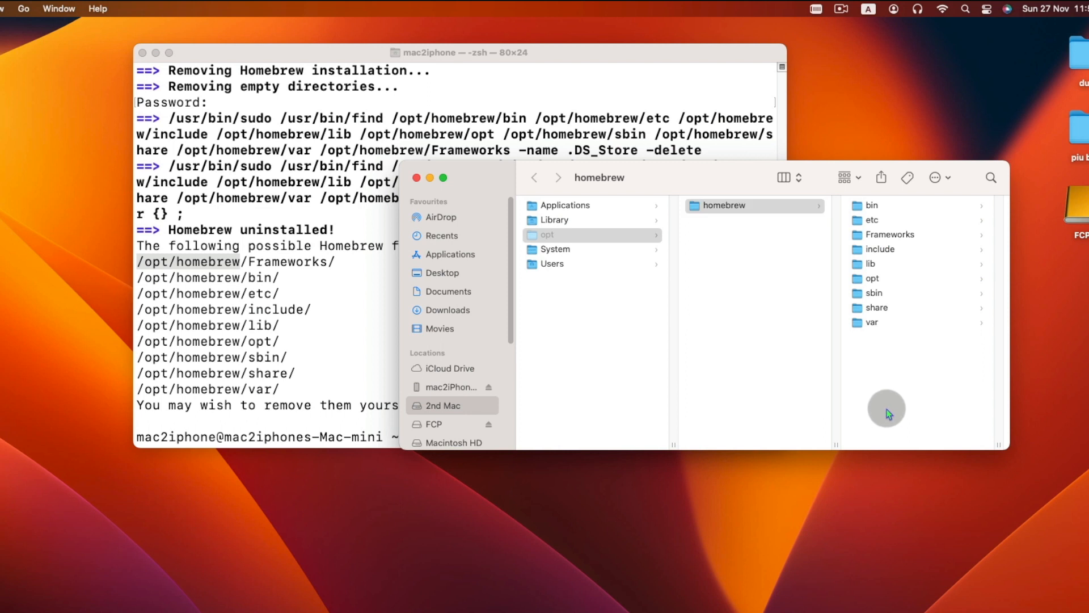
Select the leftover bin, etc, Frameworks, lib and var subfolders for deletion.
left_click(724, 204)
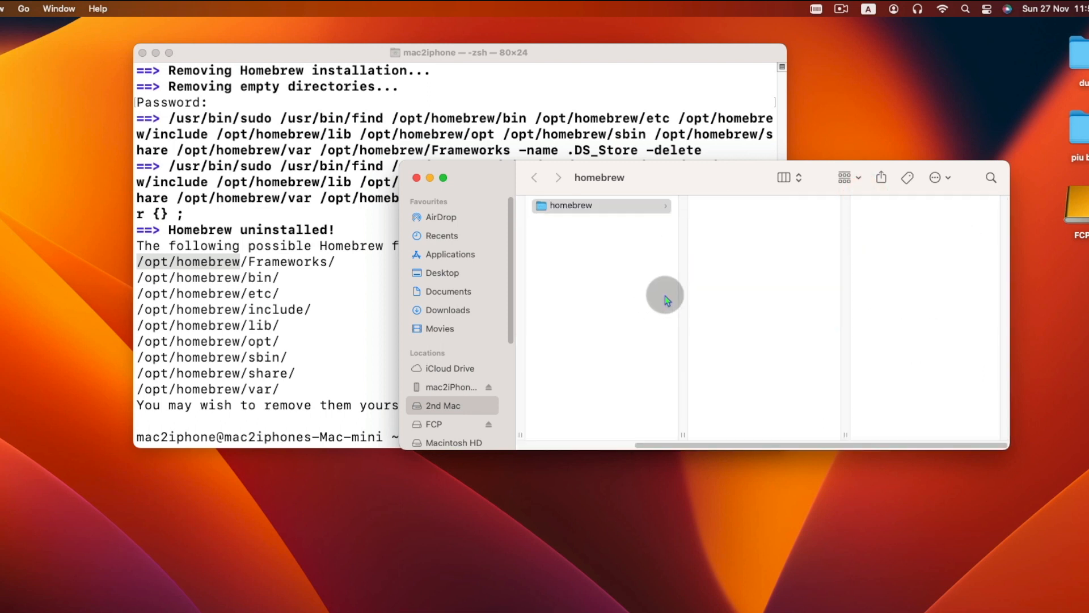
mouse_move(575, 270)
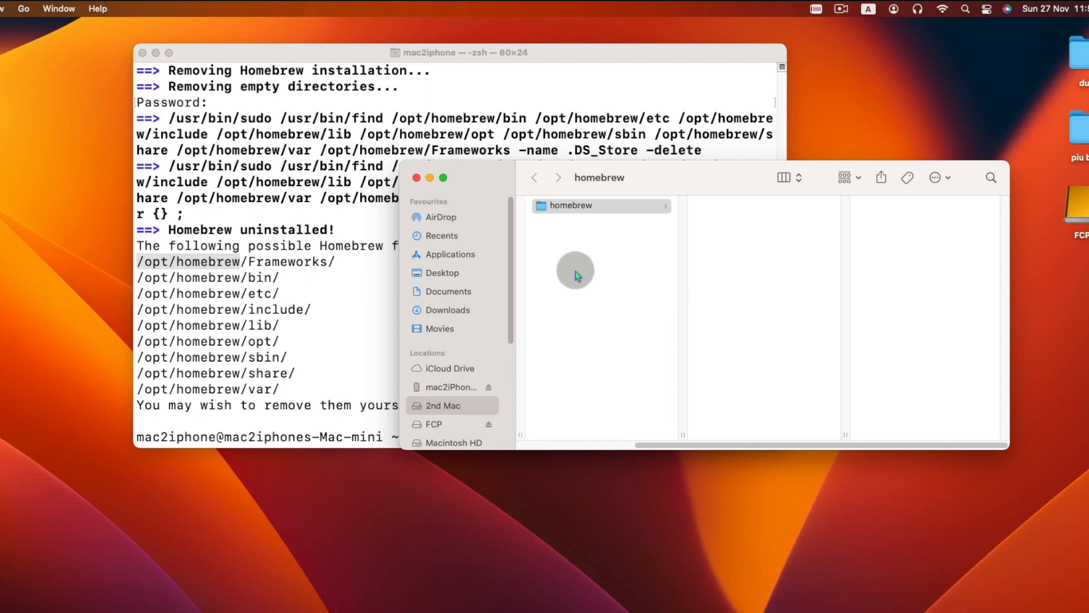